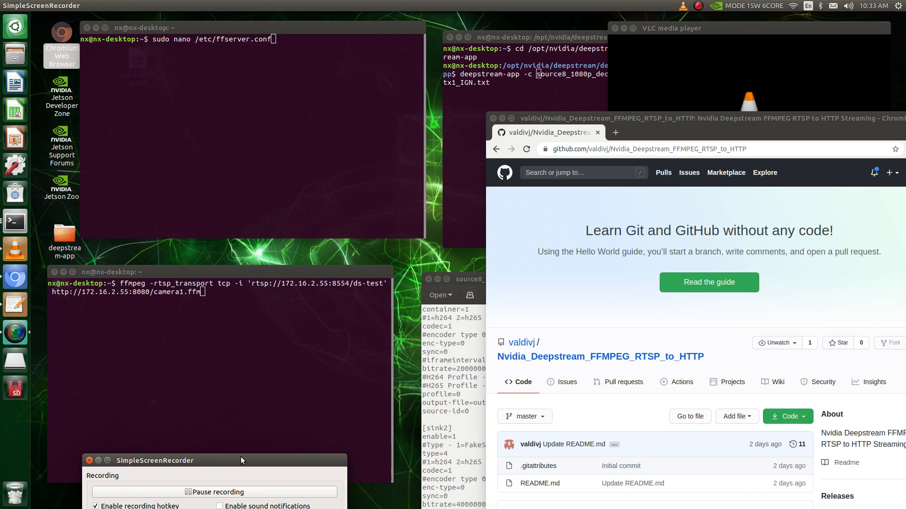
mouse_move(242, 456)
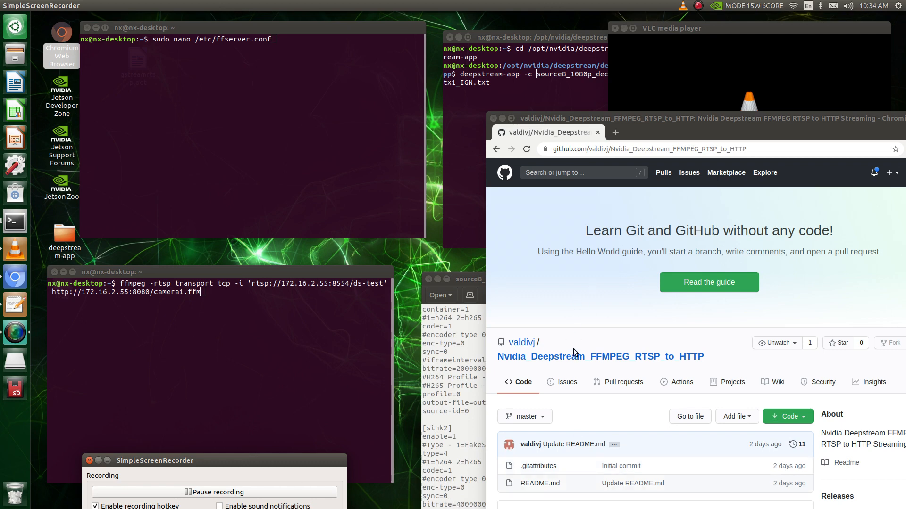
mouse_move(587, 337)
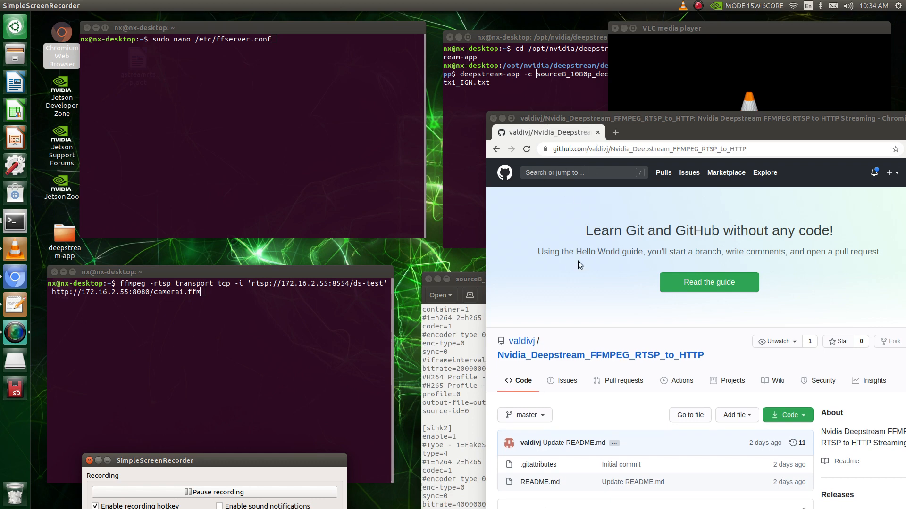
- Scroll the GitHub README down to the camera1.ffm feed settings (mpjpeg, 30 fps, 640x360)
scroll("down", 3)
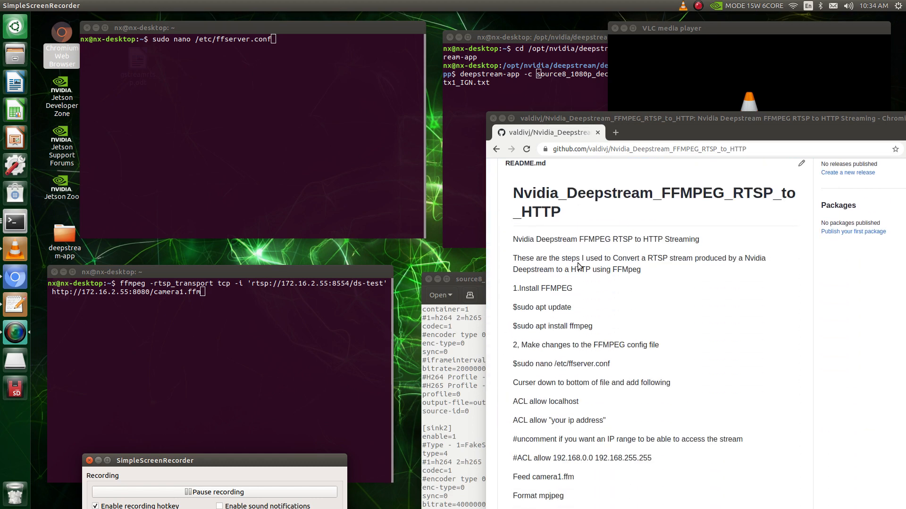
mouse_move(582, 296)
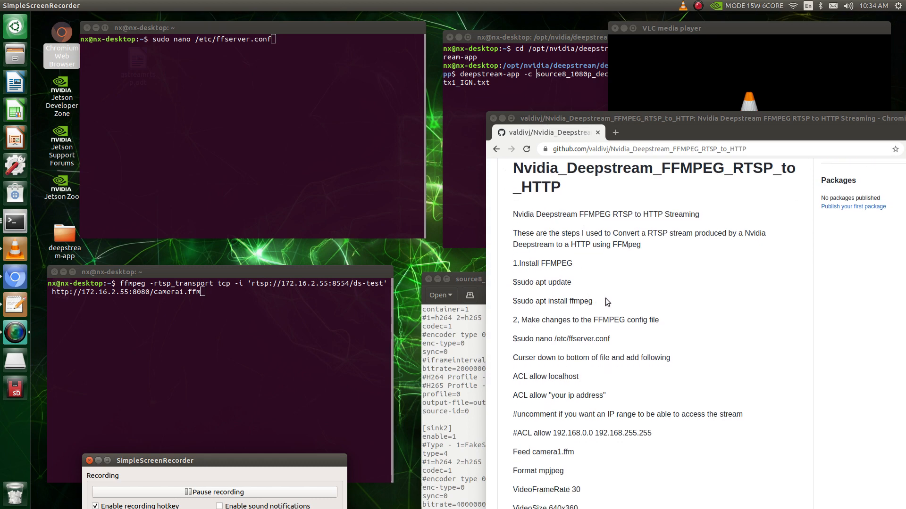
mouse_move(604, 302)
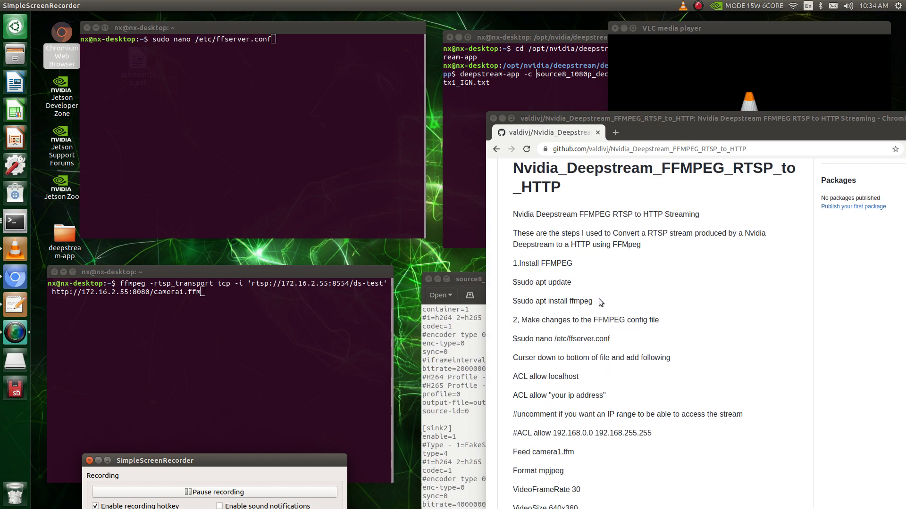
scroll("down", 3)
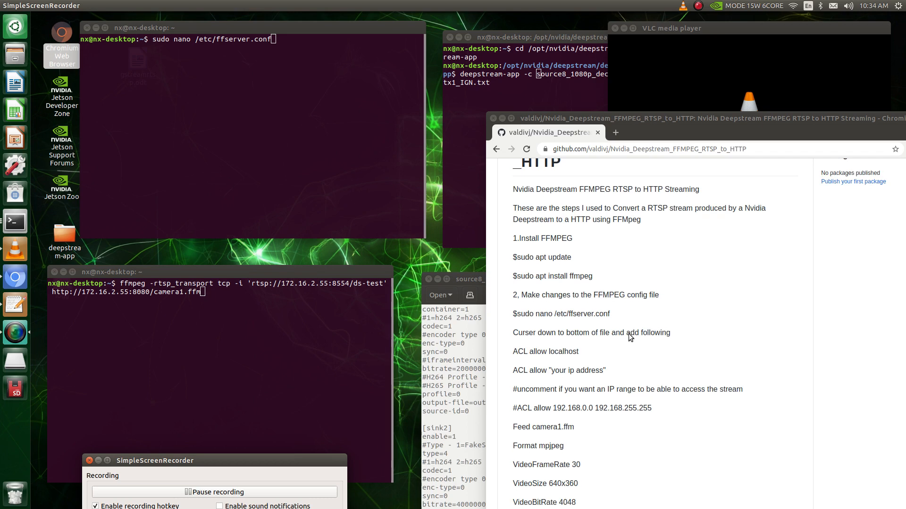
mouse_move(605, 330)
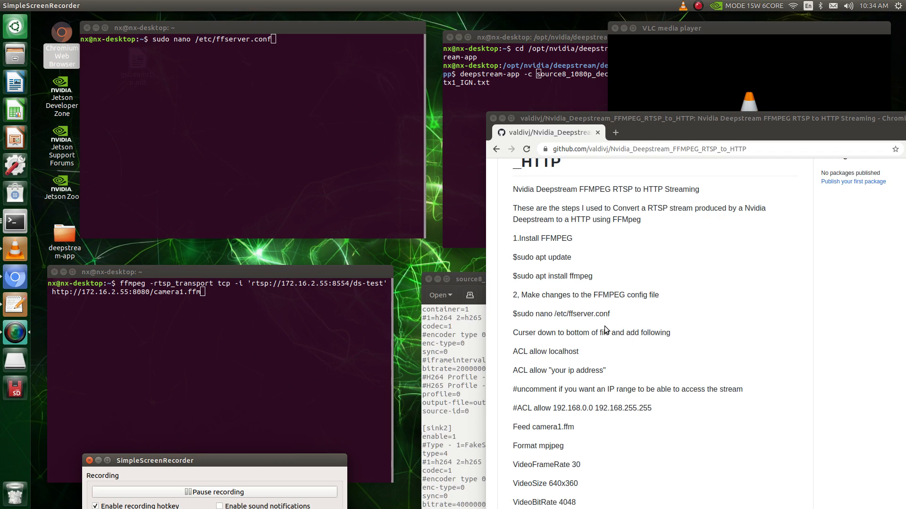
- Run sudo nano /etc/ffserver.conf in the top terminal and scroll to the example streams
left_click(273, 76)
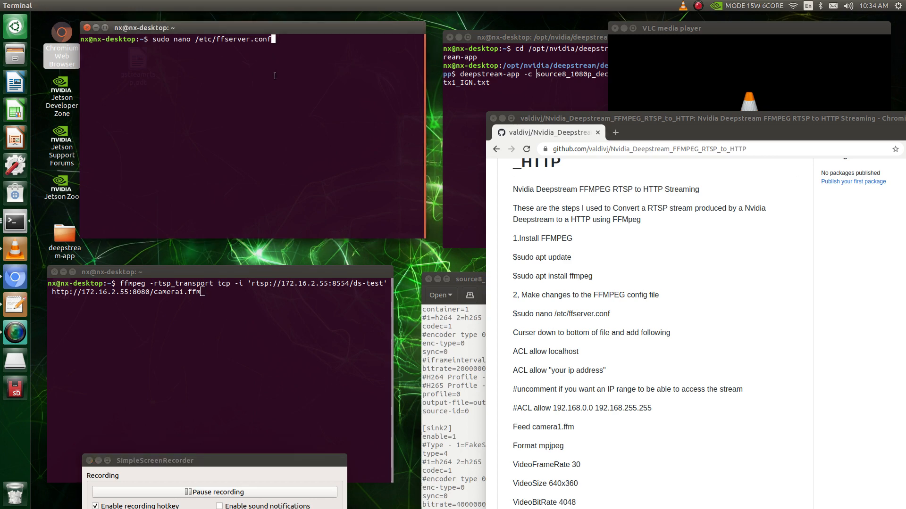
key("Return")
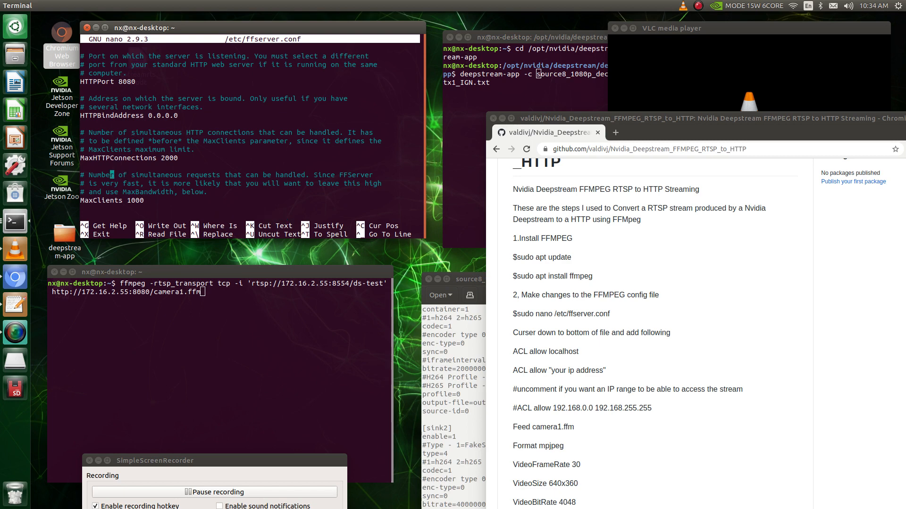
scroll("down", 3)
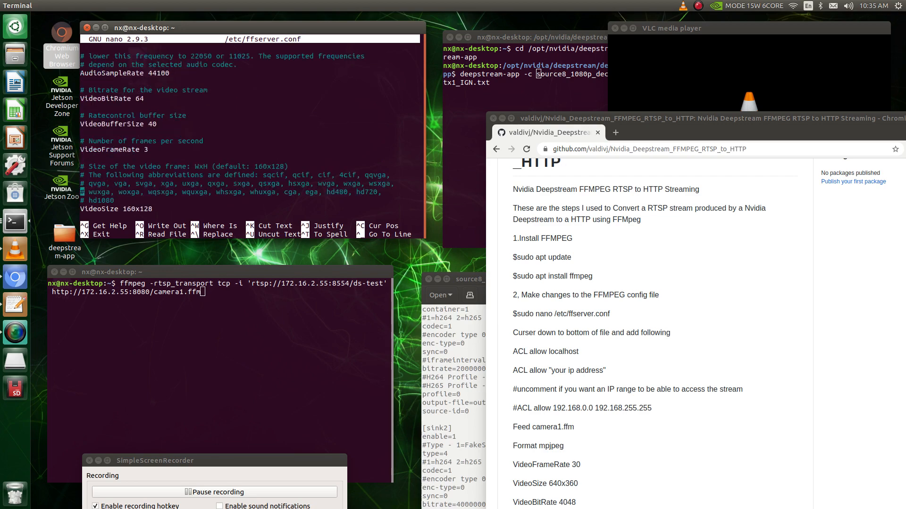
scroll("down", 3)
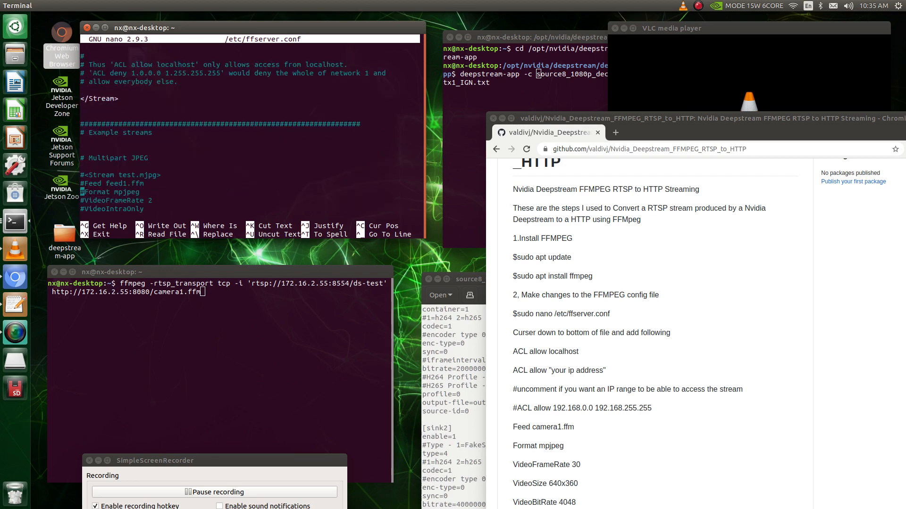
- Scroll nano to the camera1.ffm Feed and camera1.mjpeg Stream blocks at the file's end
scroll("down", 3)
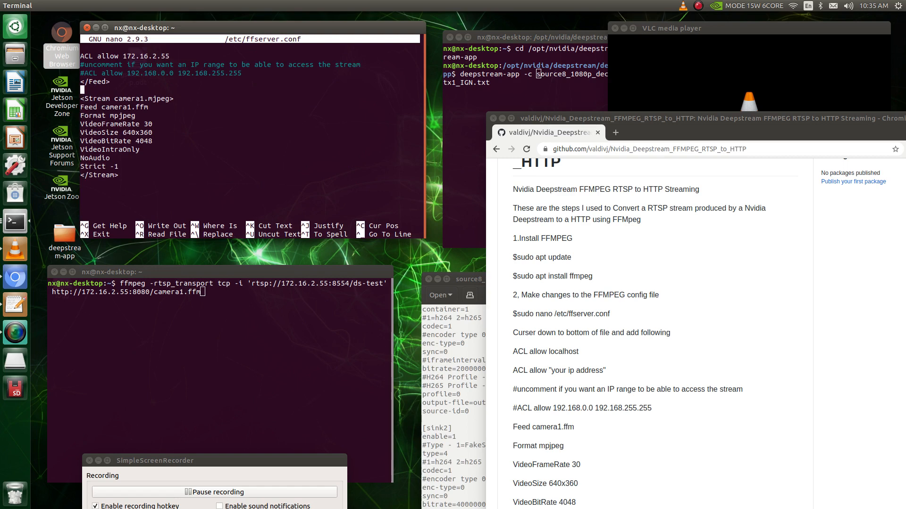
scroll("up", 3)
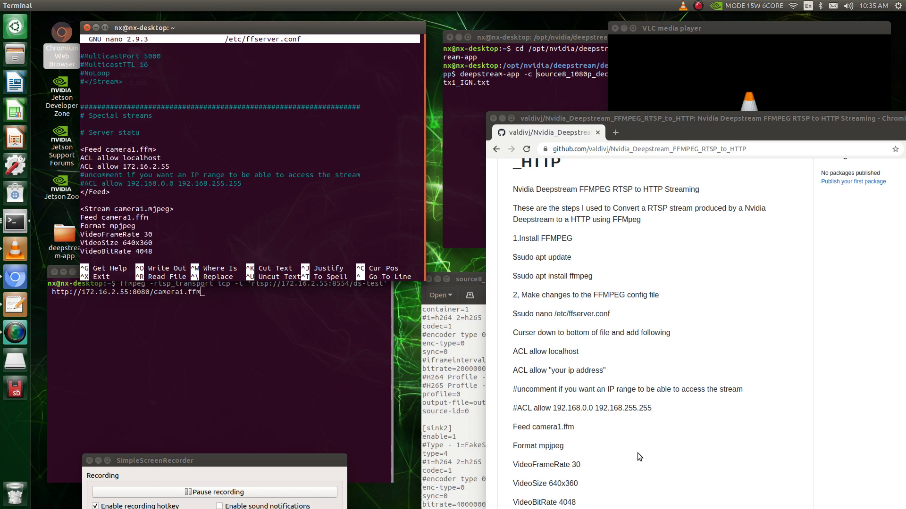
mouse_move(546, 316)
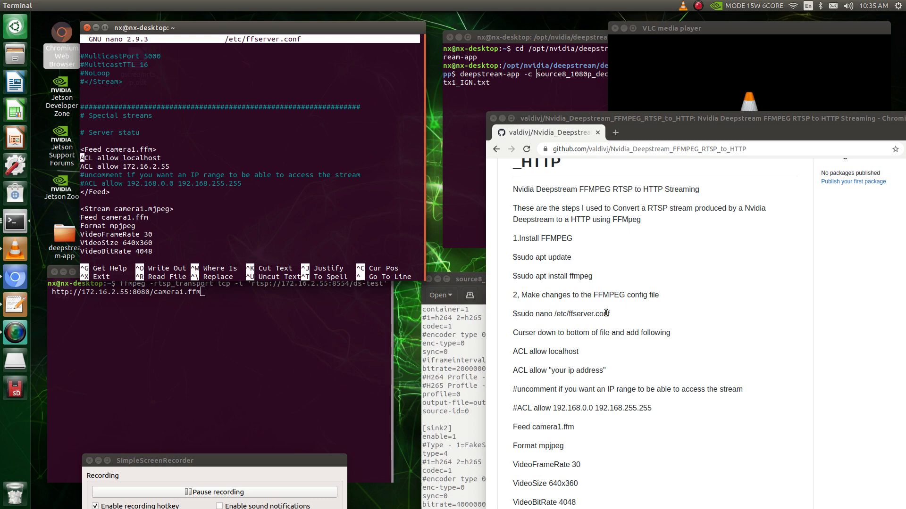
- Scroll to the full camera1.mjpeg block: intra-only video, no audio, Strict -1
scroll("down", 3)
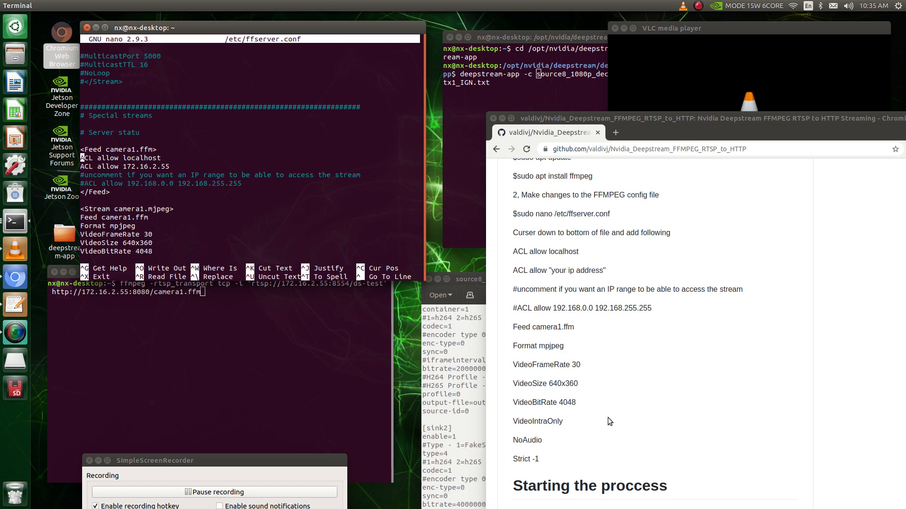
mouse_move(578, 432)
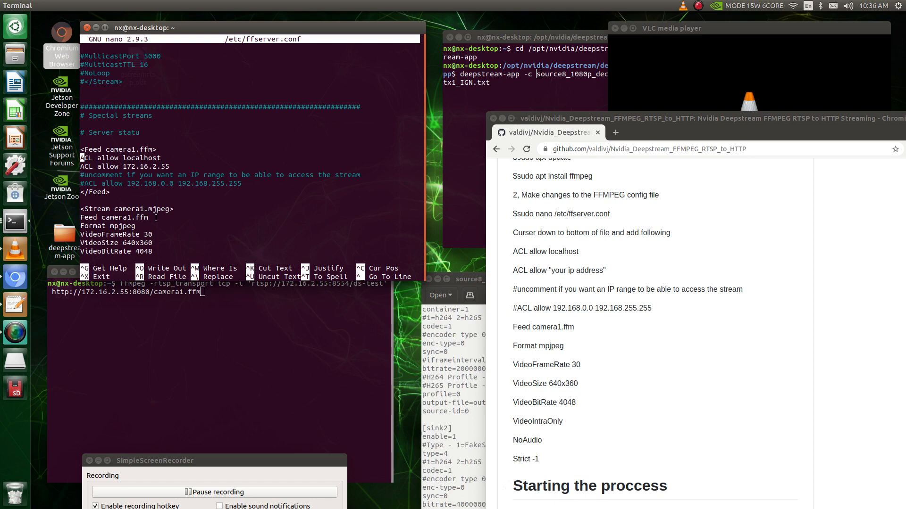
mouse_move(171, 230)
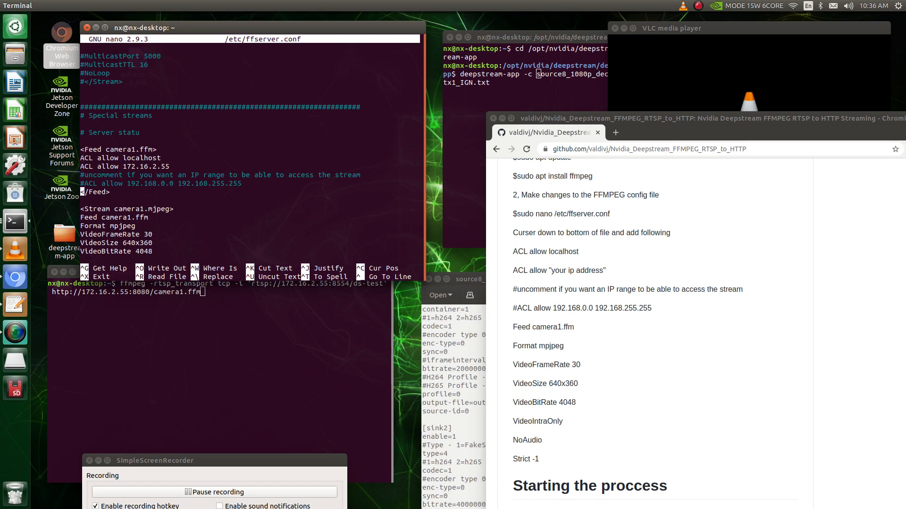
scroll("down", 3)
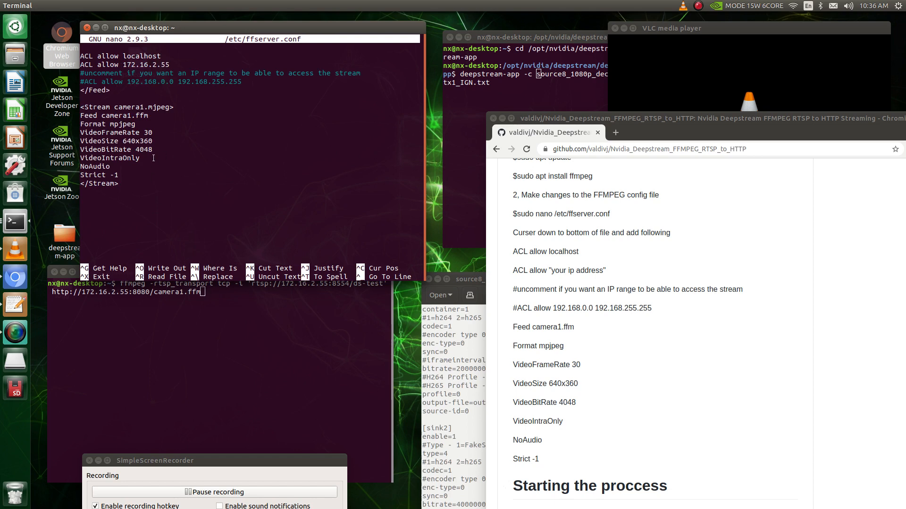
mouse_move(138, 149)
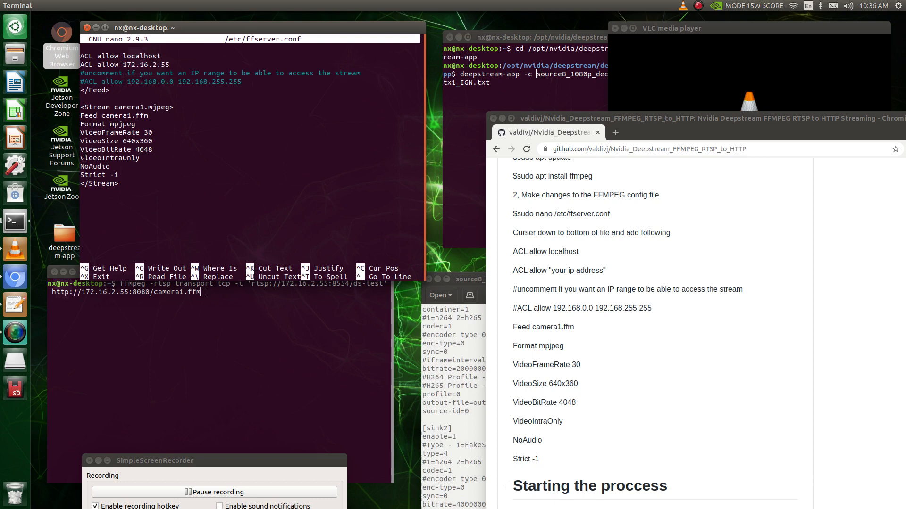
mouse_move(121, 212)
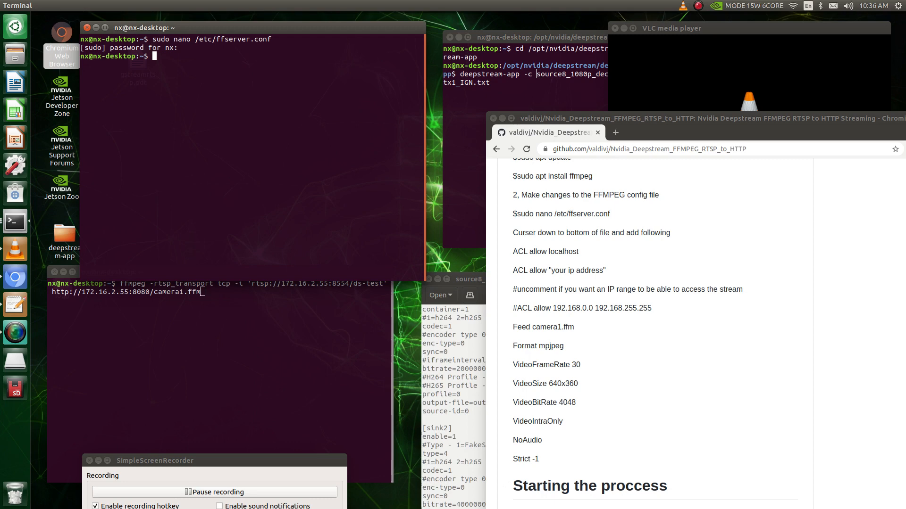
- Copy 'sudo ffserver' from the README's Starting the process section into the home terminal
type("python3 deepstream_test_2.py /opt/nvidia/deepstream/deepstream-5.0/samples/streams/sample_720p.h264")
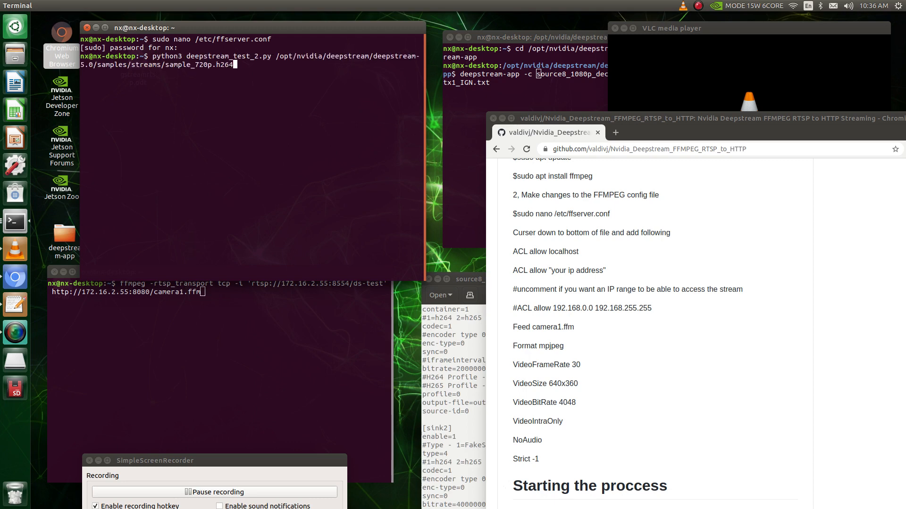
type("sudo nano /etc/ffserver.conf")
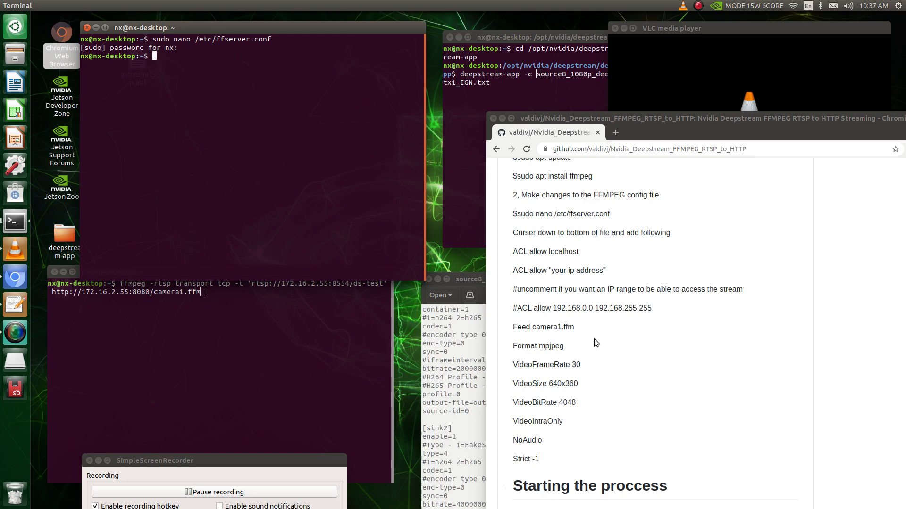
scroll("down", 3)
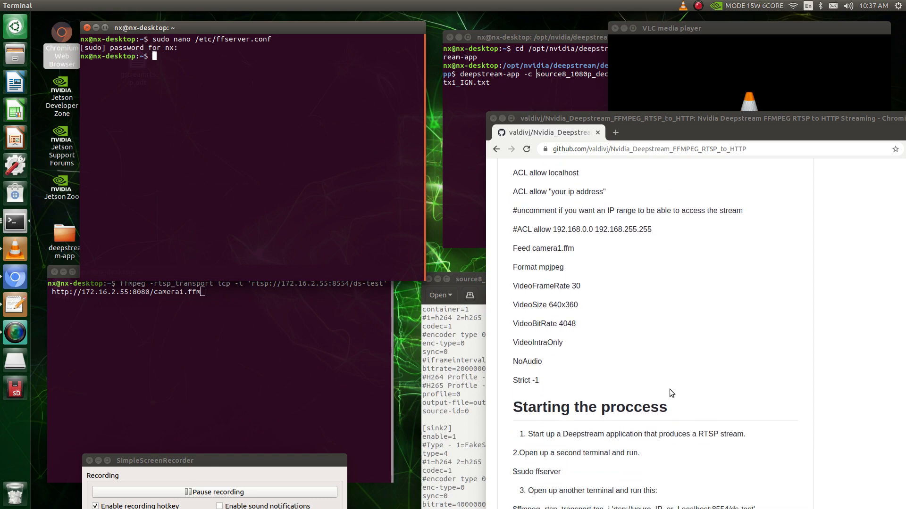
scroll("down", 3)
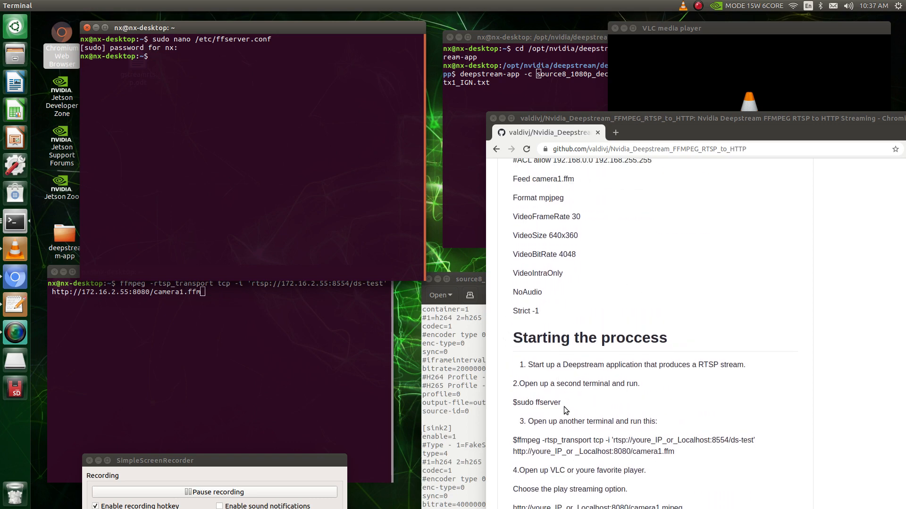
right_click(536, 402)
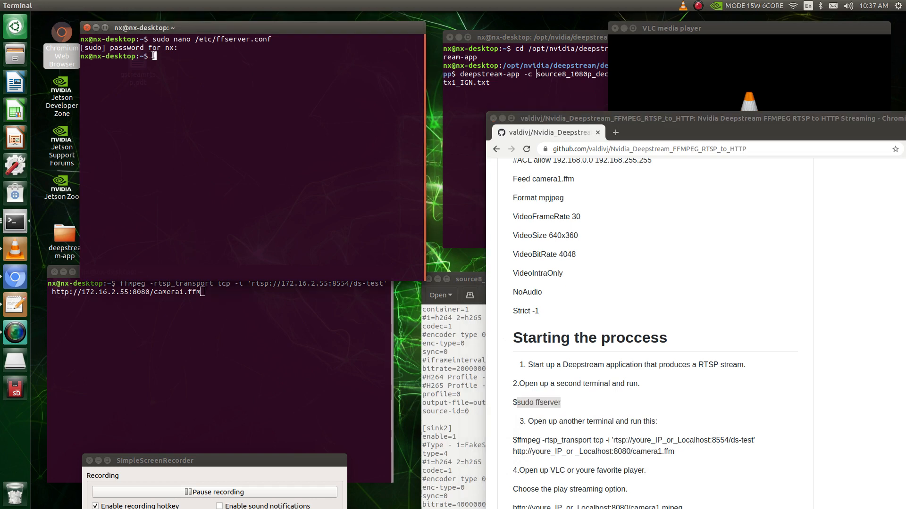
type("sudo ffserver")
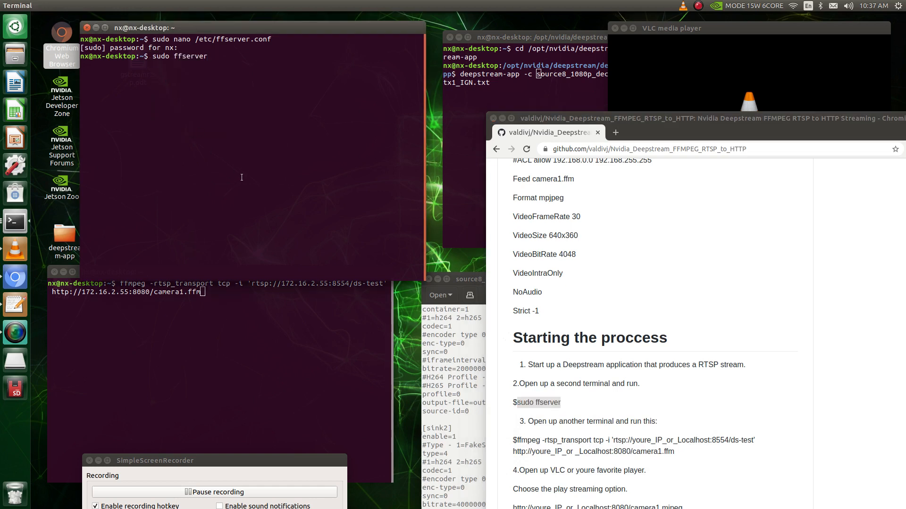
mouse_move(295, 262)
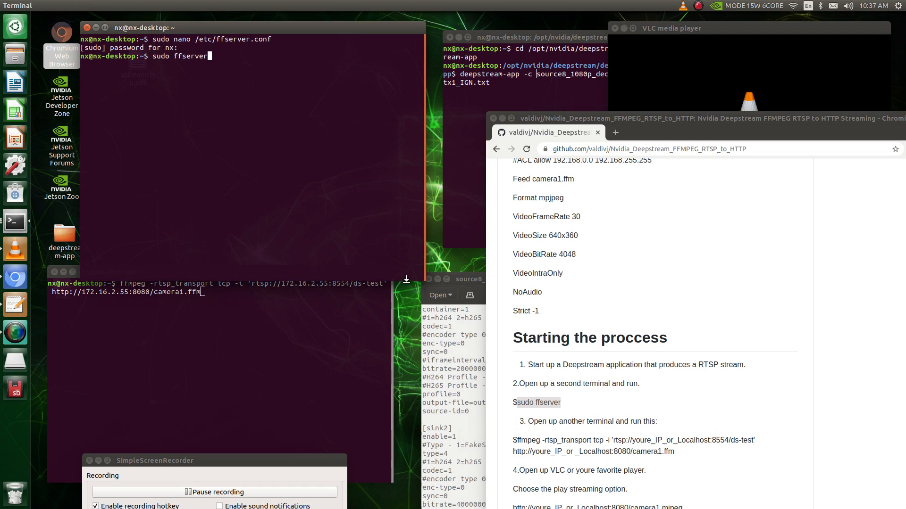
mouse_move(471, 295)
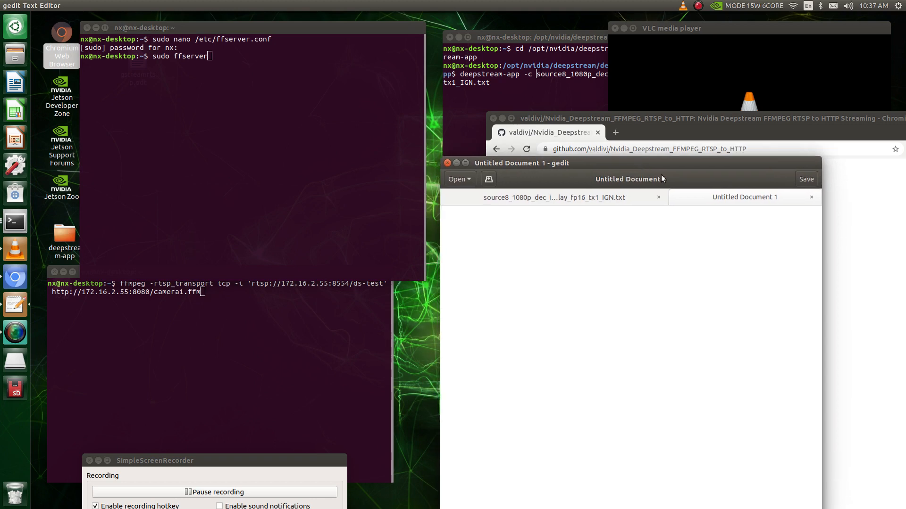
left_click(553, 197)
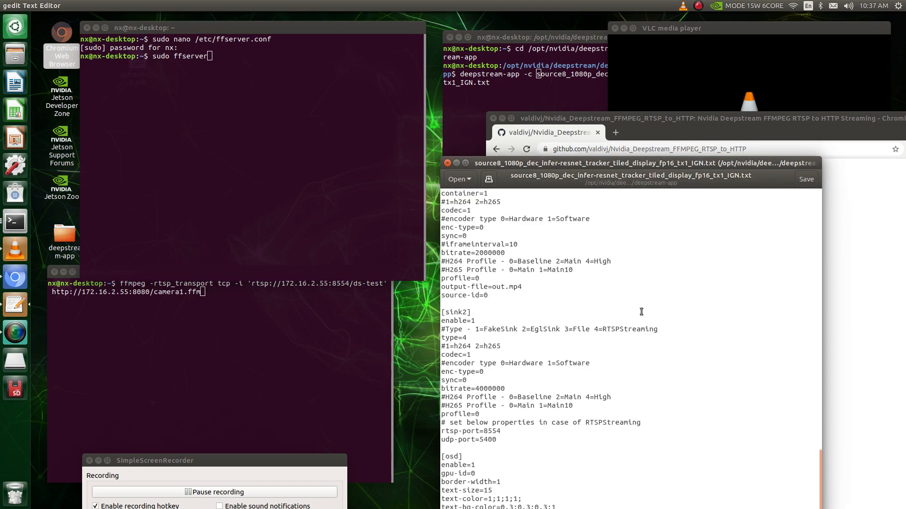
mouse_move(525, 185)
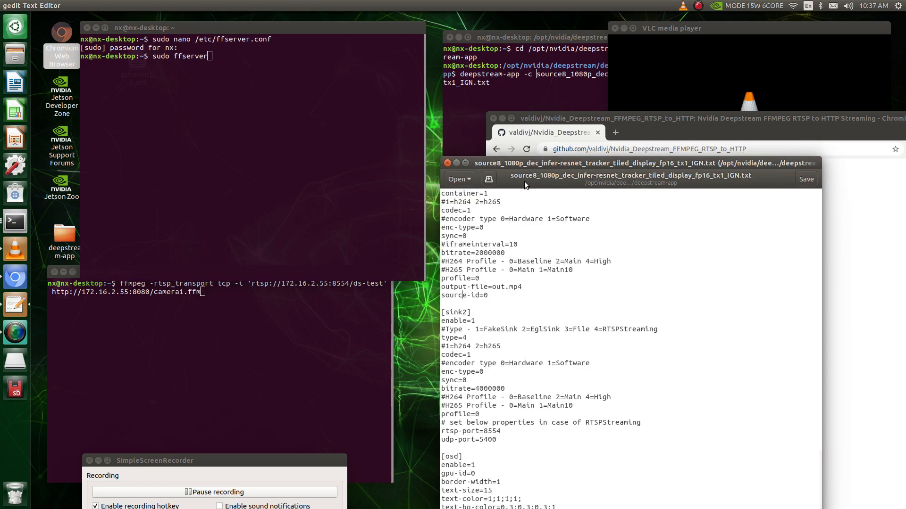
mouse_move(553, 182)
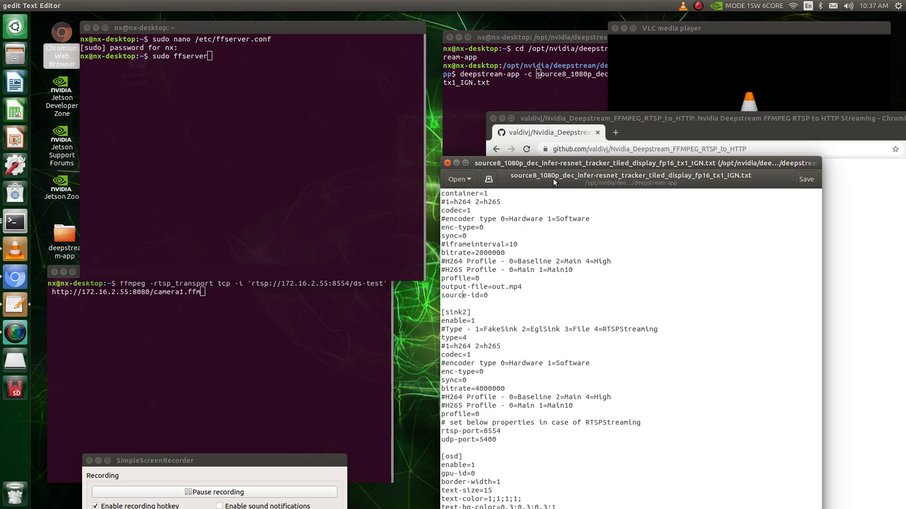
mouse_move(605, 185)
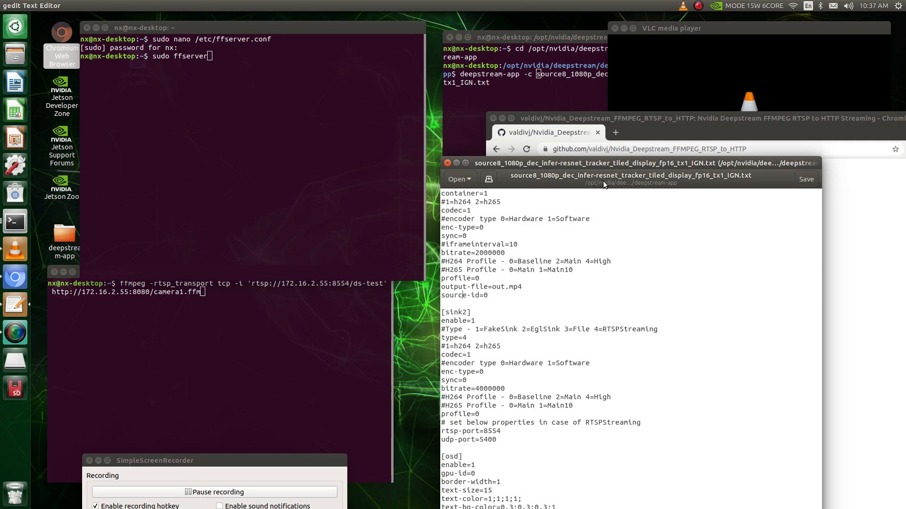
mouse_move(703, 183)
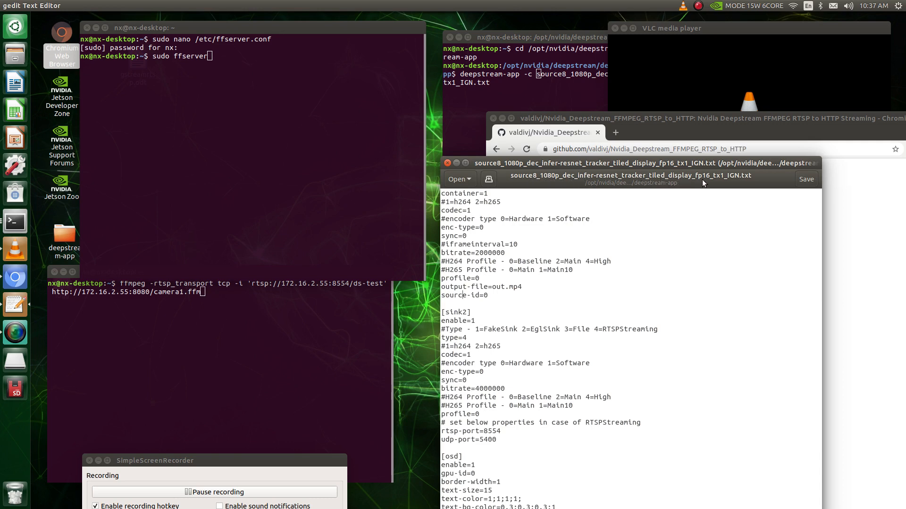
mouse_move(647, 261)
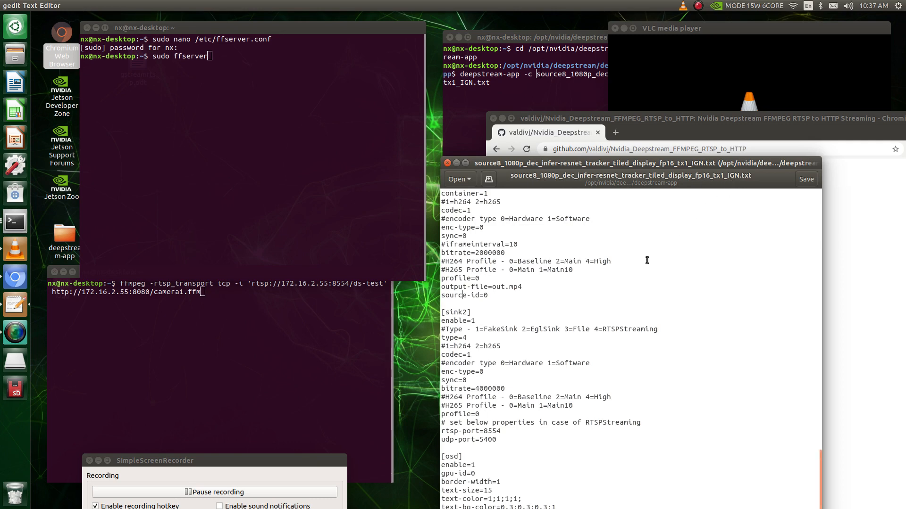
scroll("up", 3)
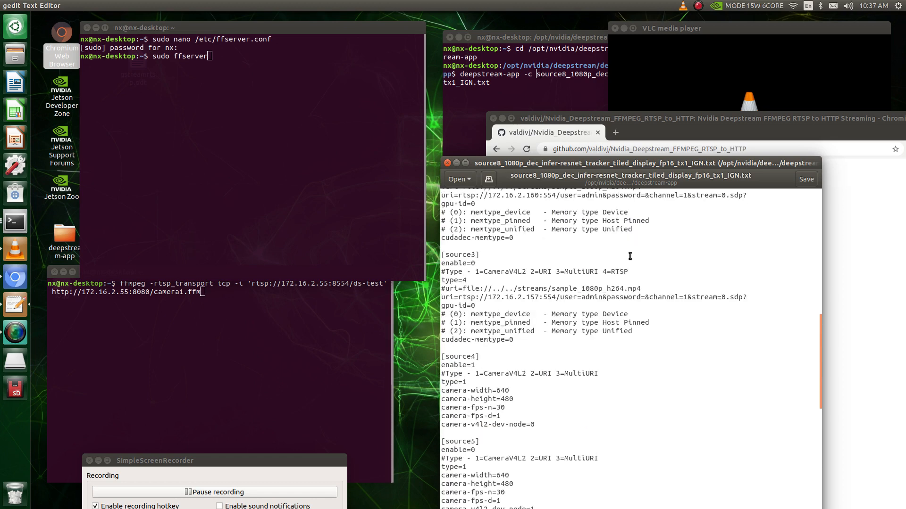
scroll("up", 3)
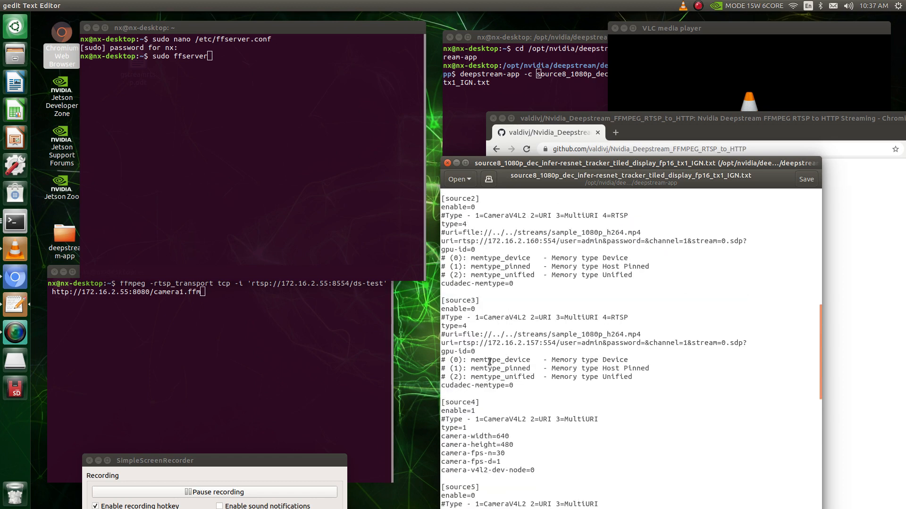
scroll("down", 3)
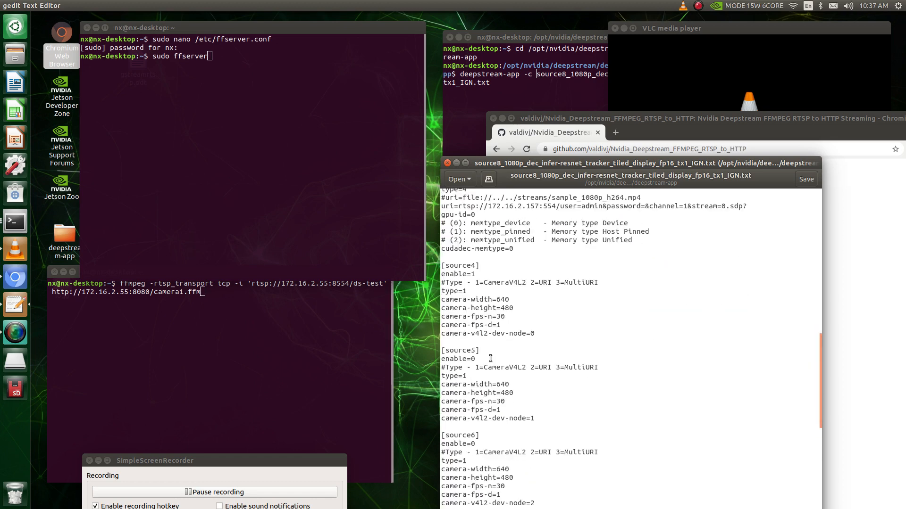
scroll("down", 3)
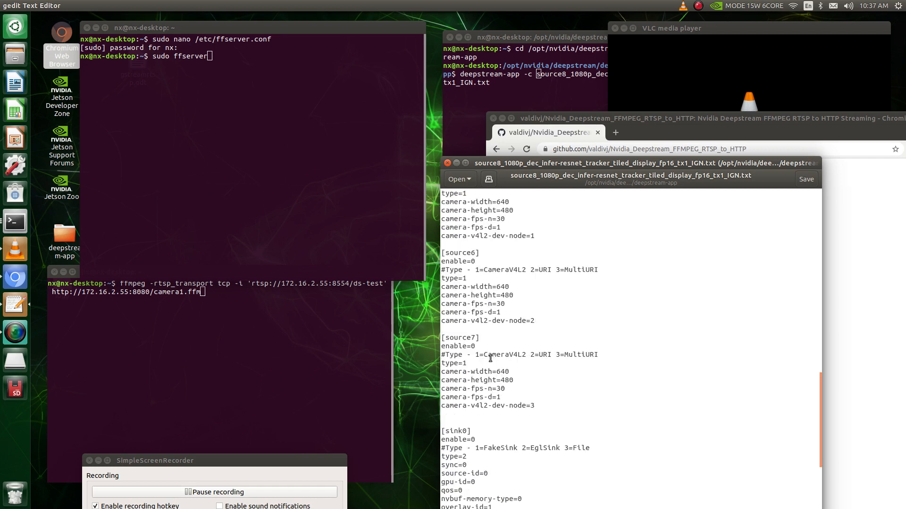
scroll("down", 3)
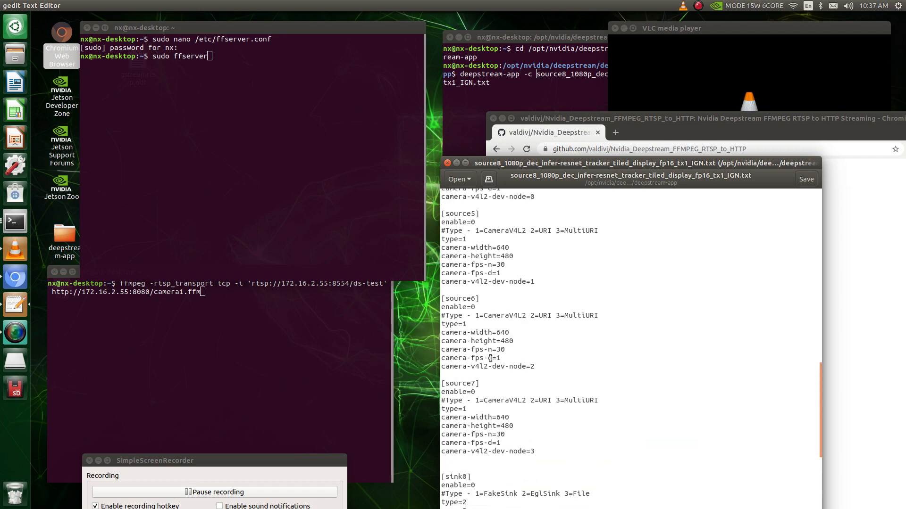
scroll("up", 3)
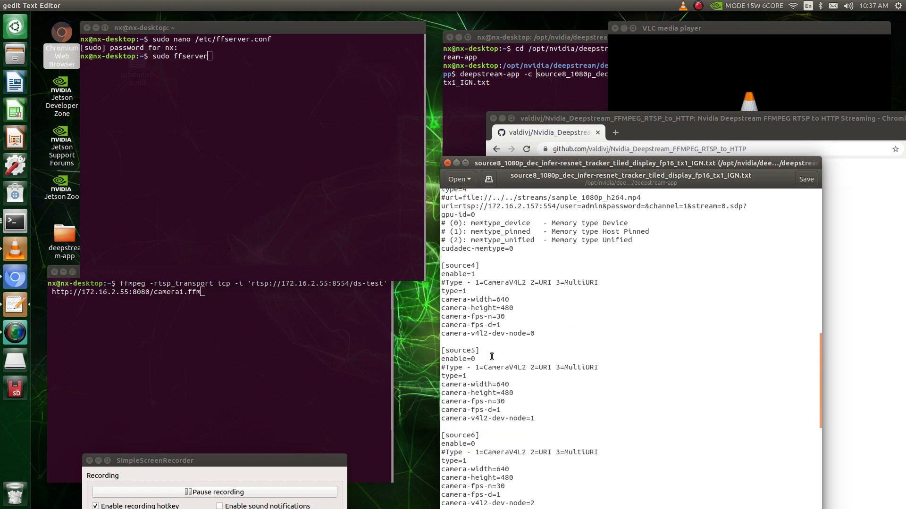
mouse_move(484, 275)
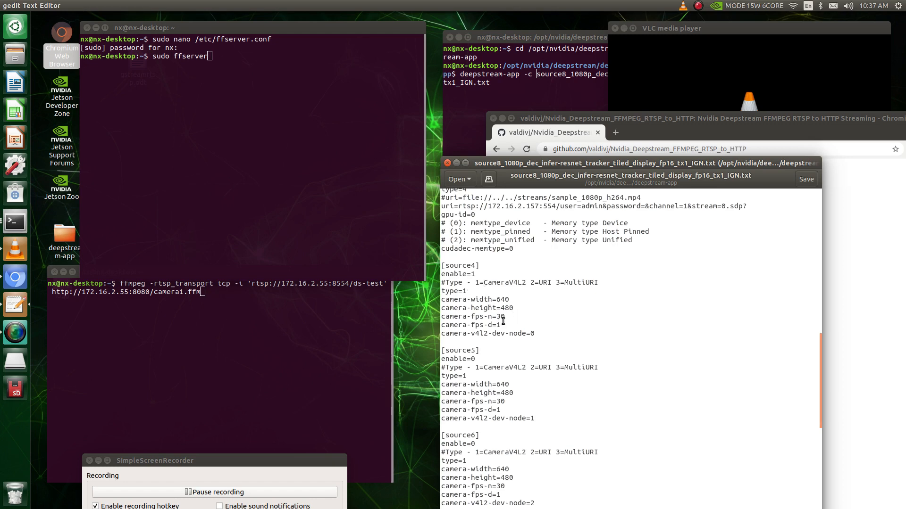
mouse_move(540, 338)
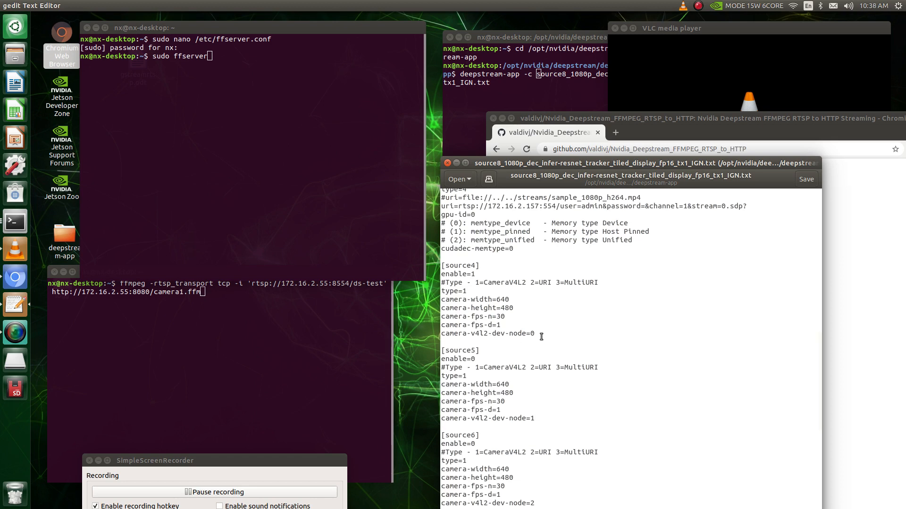
scroll("down", 3)
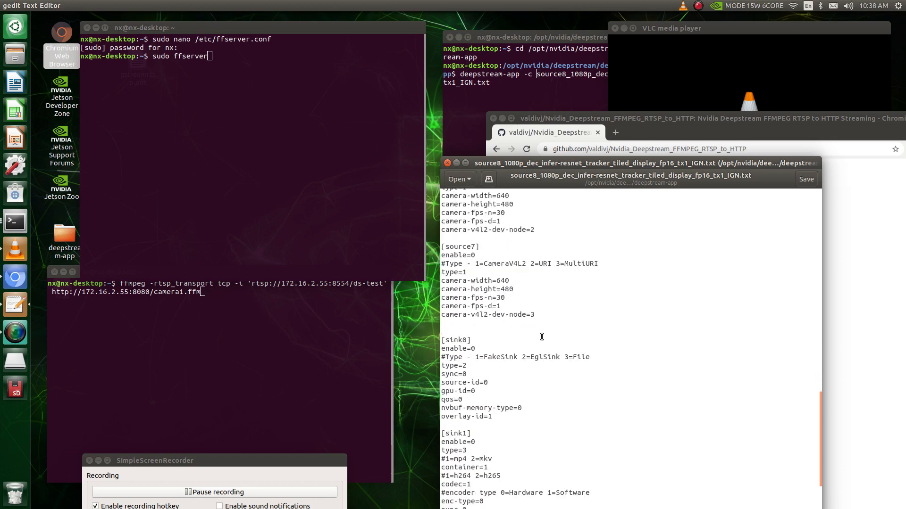
scroll("down", 3)
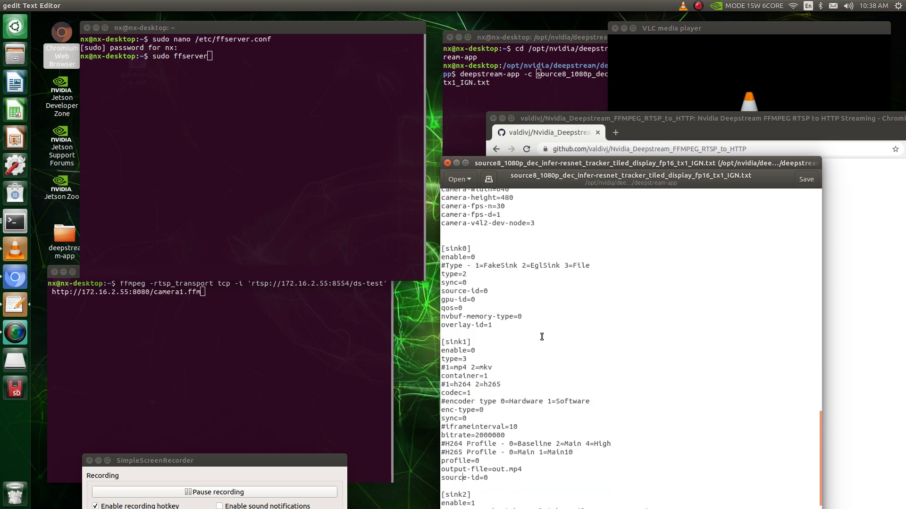
scroll("down", 3)
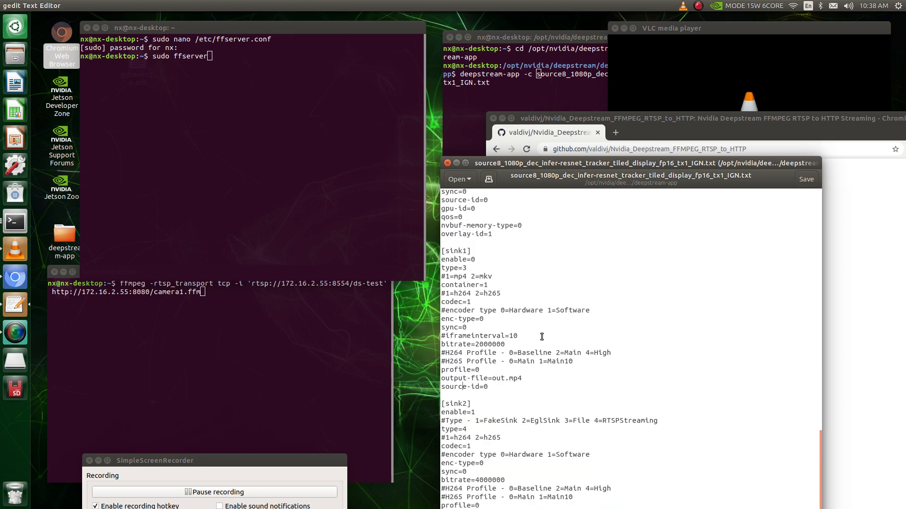
scroll("down", 3)
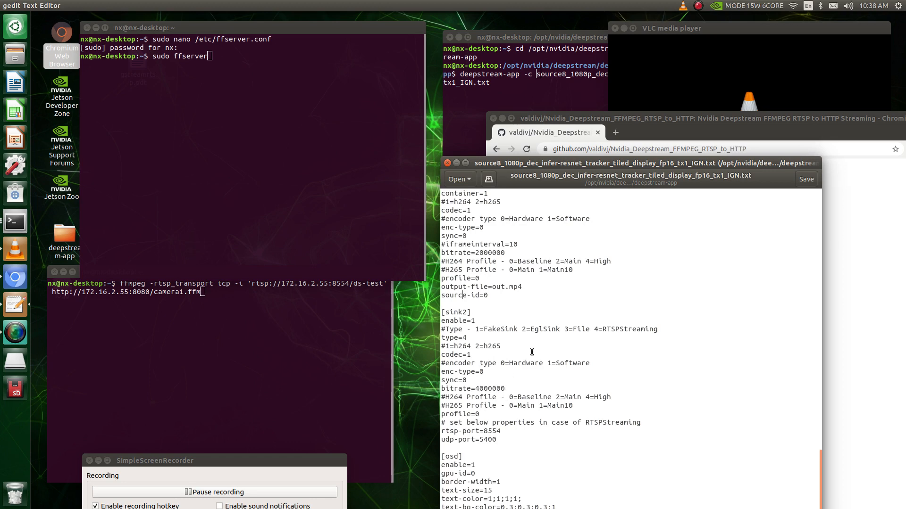
scroll("down", 3)
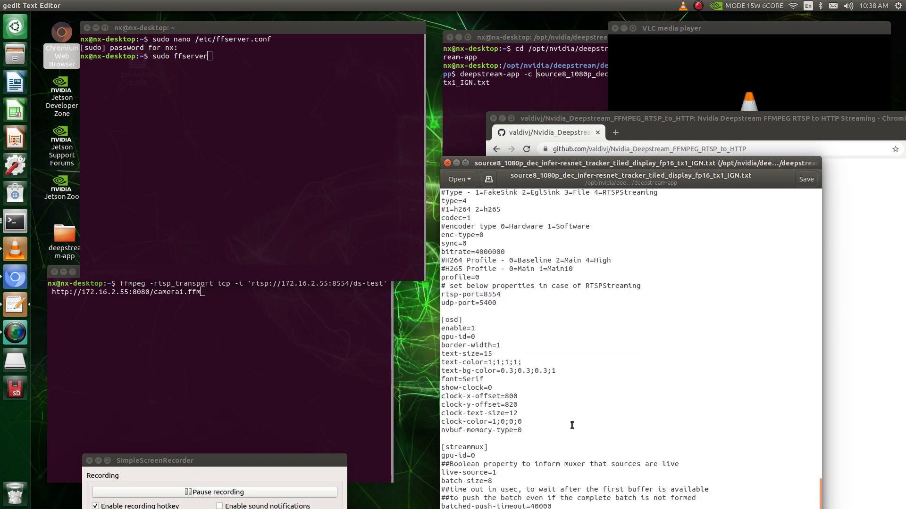
scroll("down", 3)
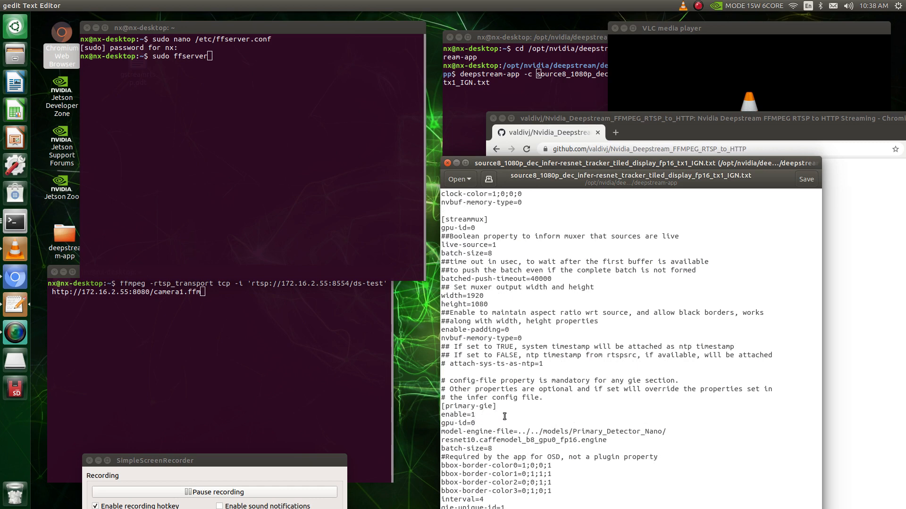
mouse_move(500, 245)
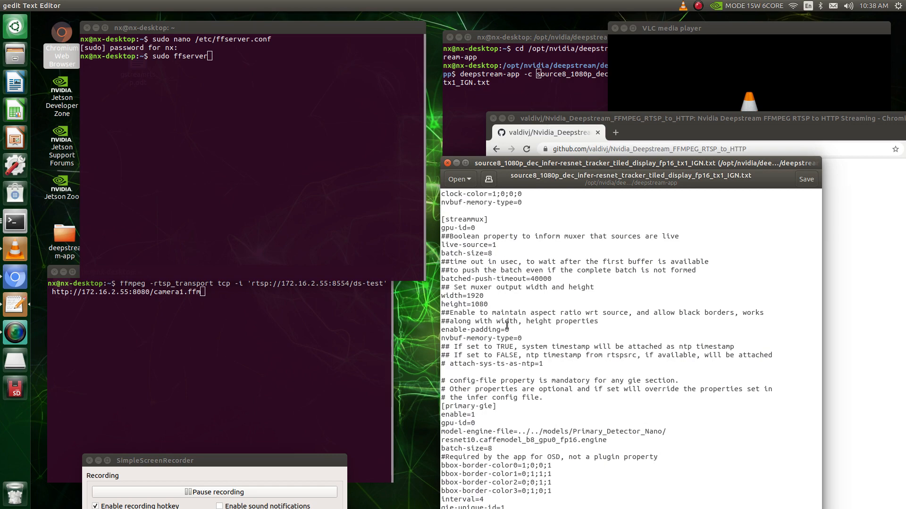
scroll("down", 3)
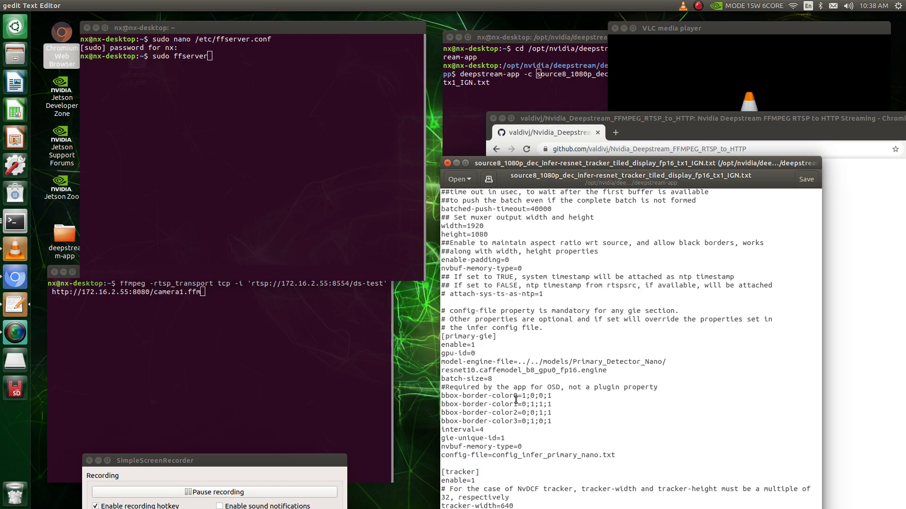
scroll("down", 3)
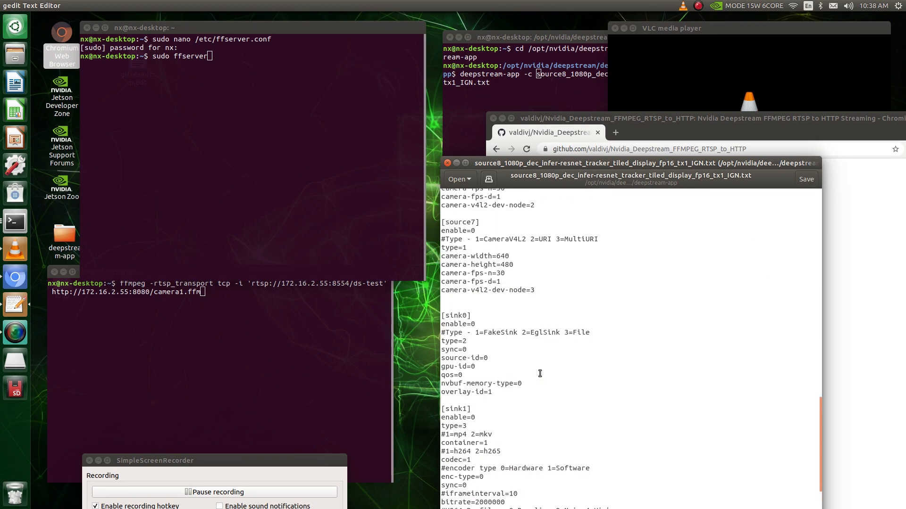
scroll("up", 3)
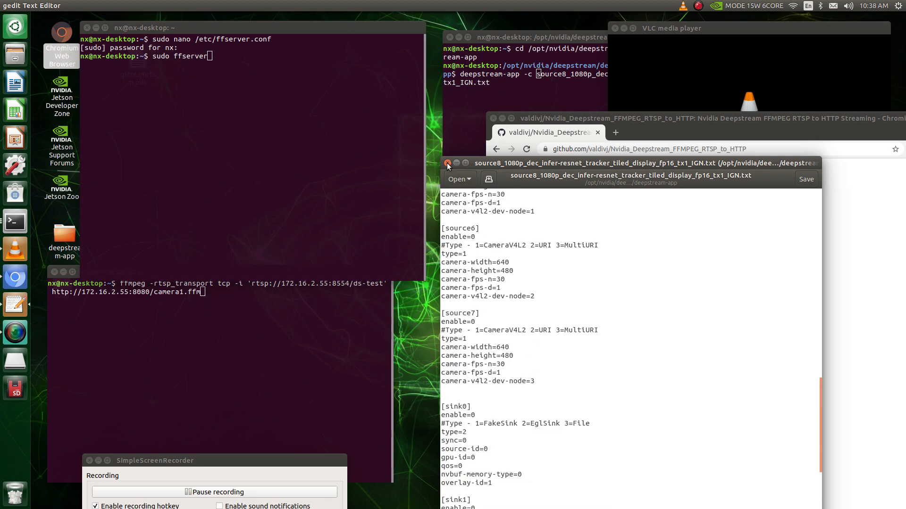
- Close the gedit window showing the source8_1080p DeepStream config
left_click(448, 162)
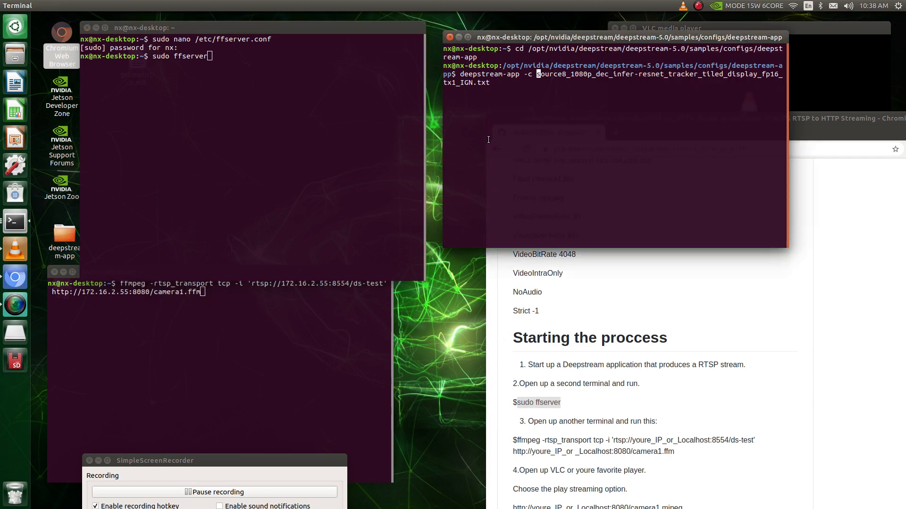
mouse_move(594, 93)
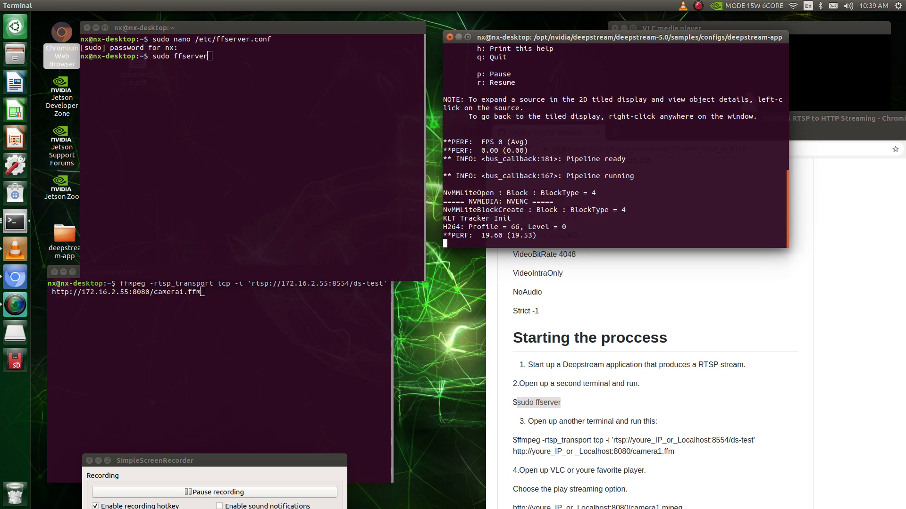
mouse_move(453, 268)
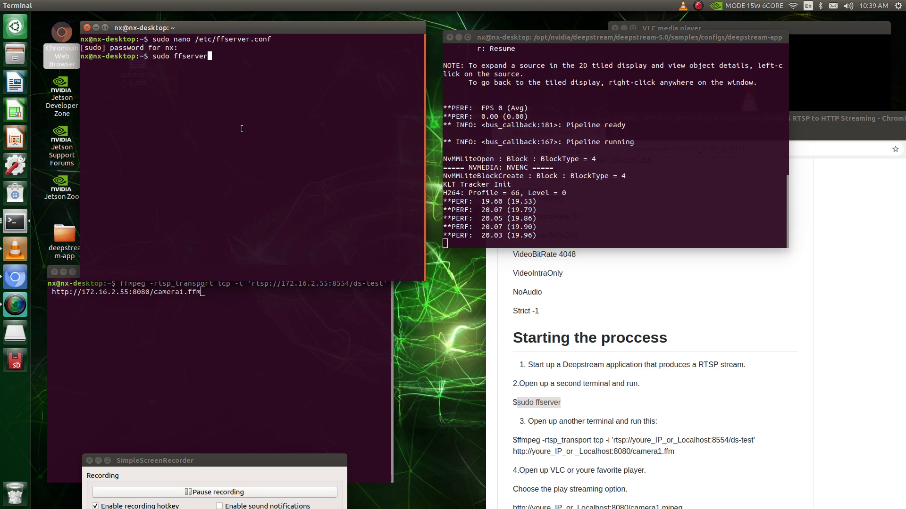
- Launch sudo ffserver in the home terminal
key("Return")
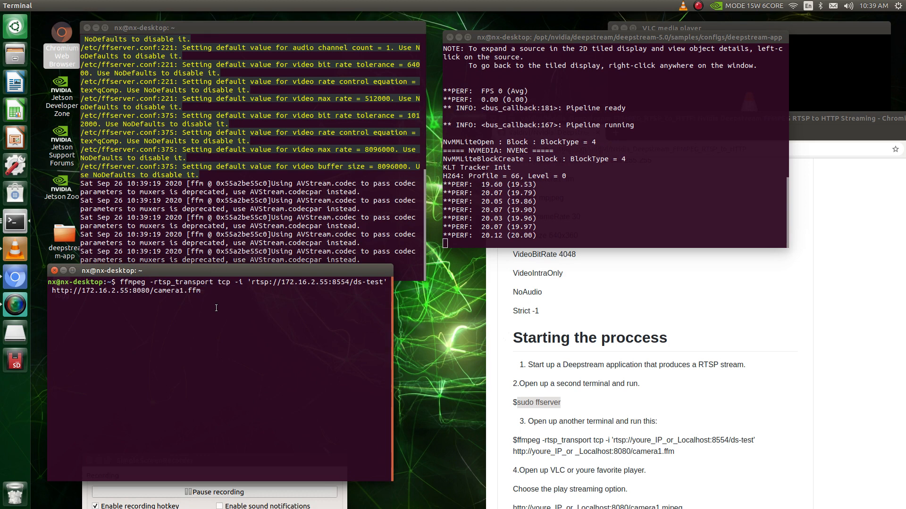
mouse_move(139, 304)
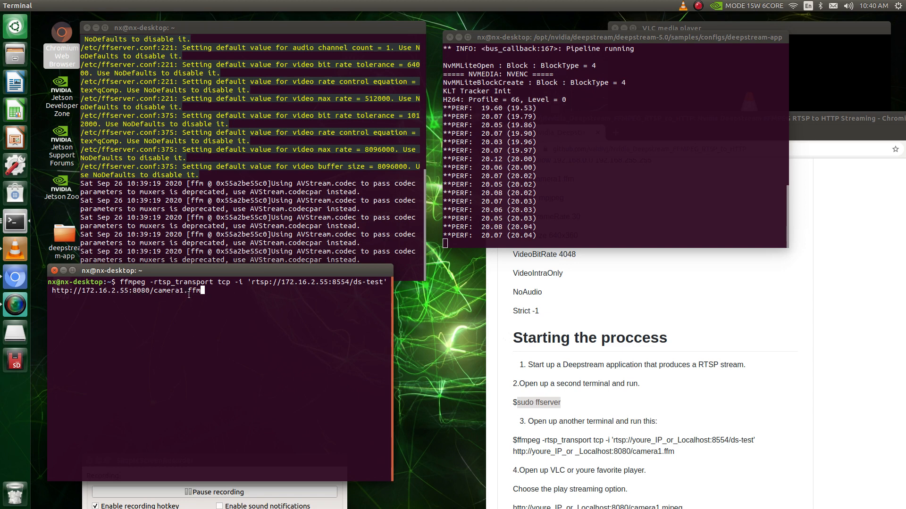
mouse_move(269, 325)
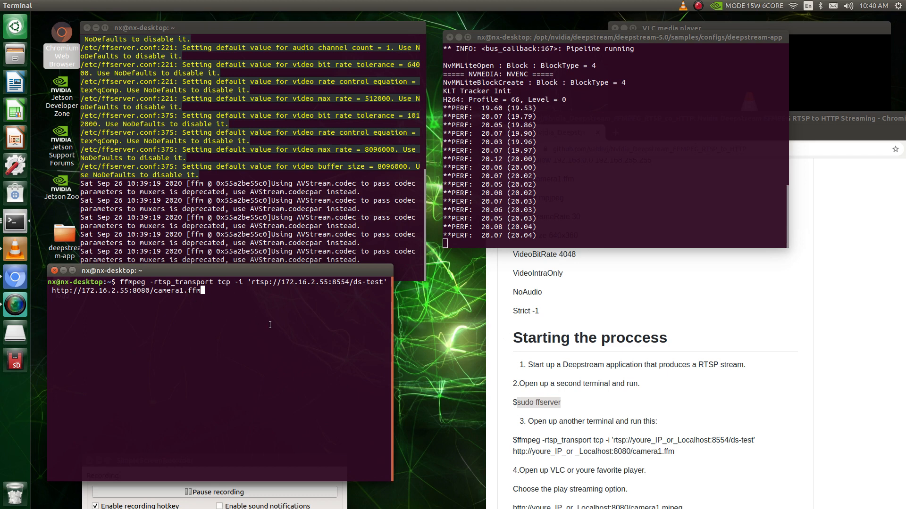
scroll("down", 3)
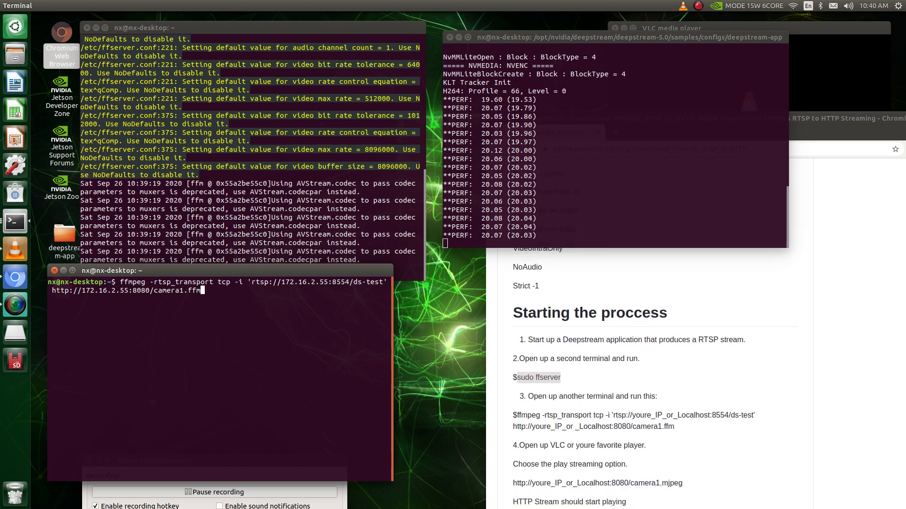
key("Return")
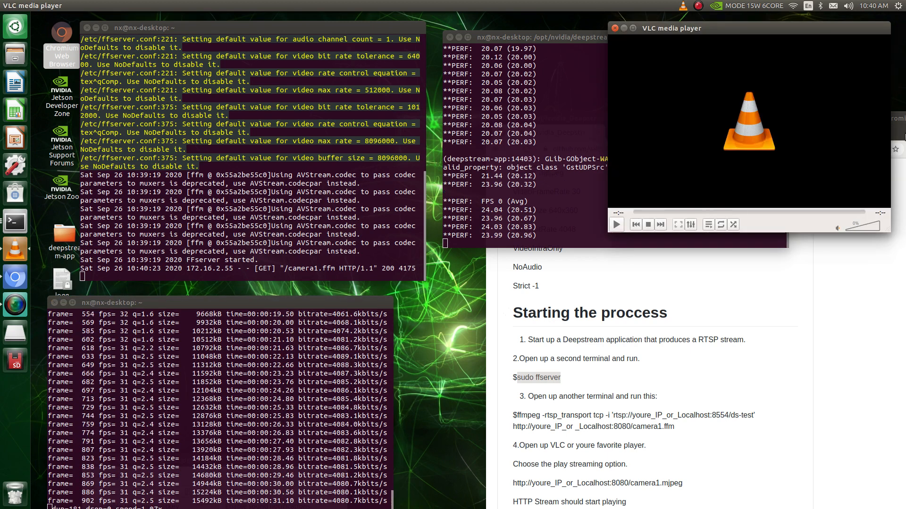
- Open and play the network stream 172.16.2.55:8080/camera1.mjpeg in VLC
left_click_drag(672, 28, 643, 147)
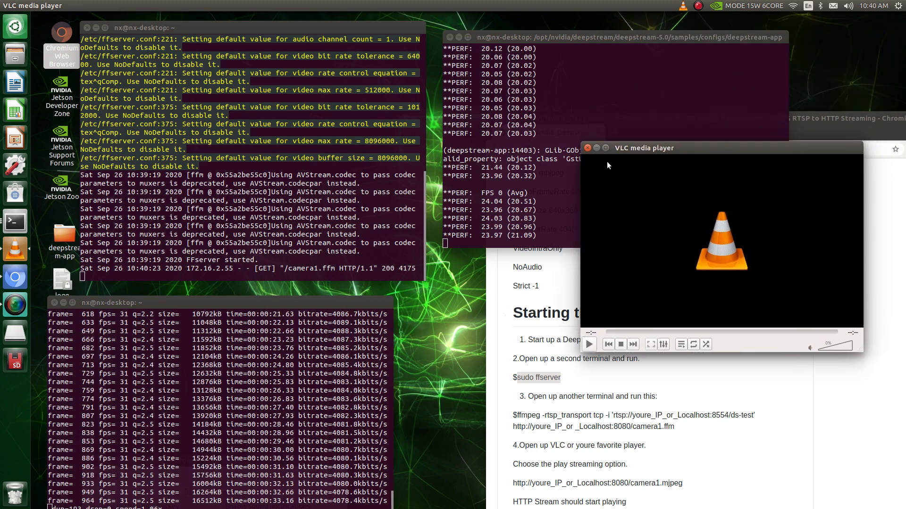
right_click(692, 243)
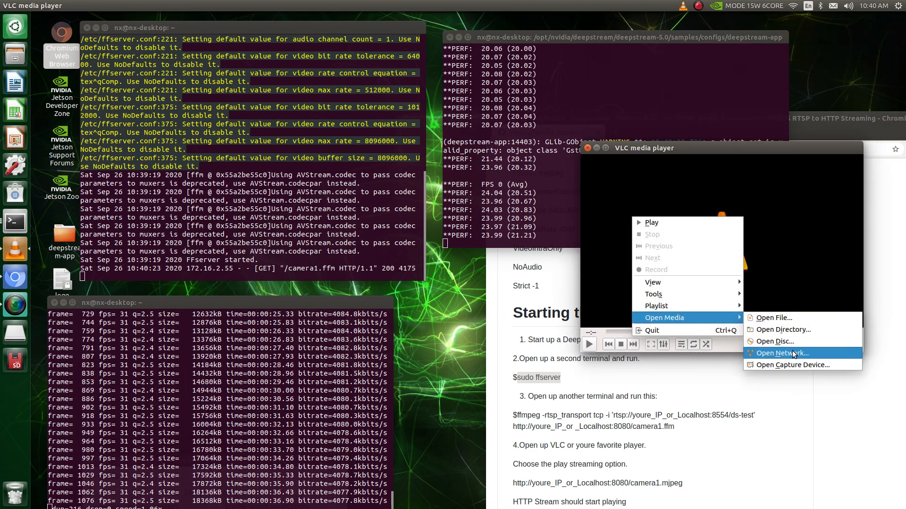
left_click(780, 353)
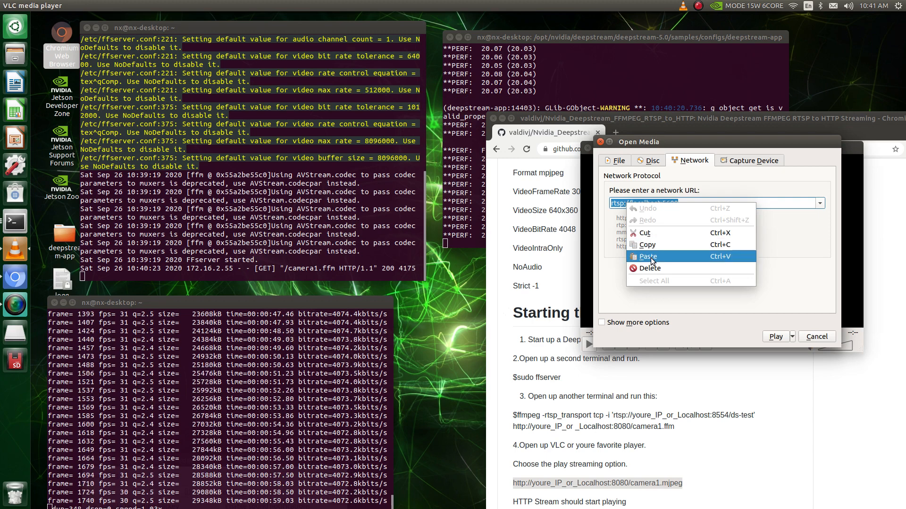
left_click(647, 257)
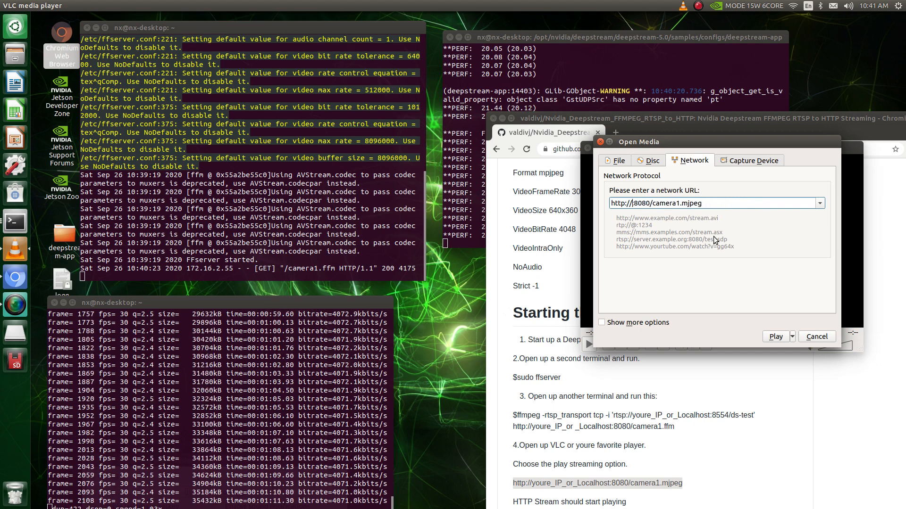
type("172.16.2.55")
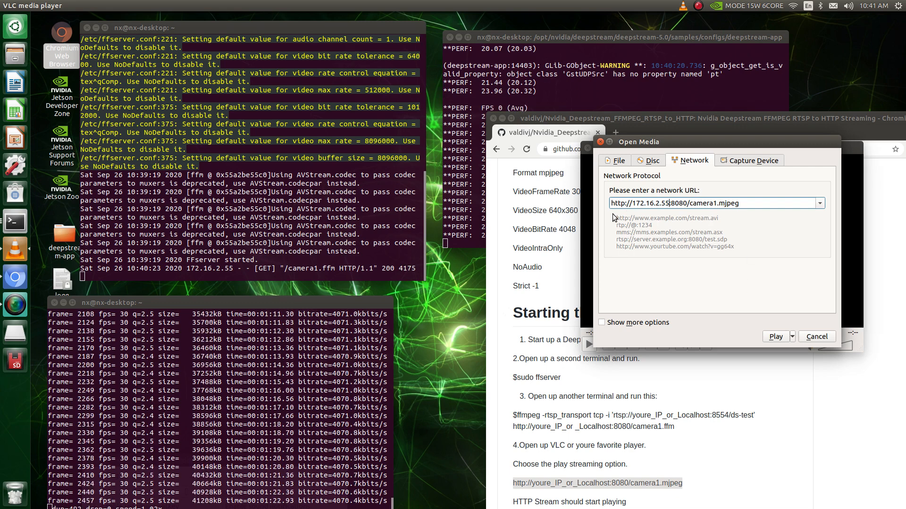
left_click(775, 337)
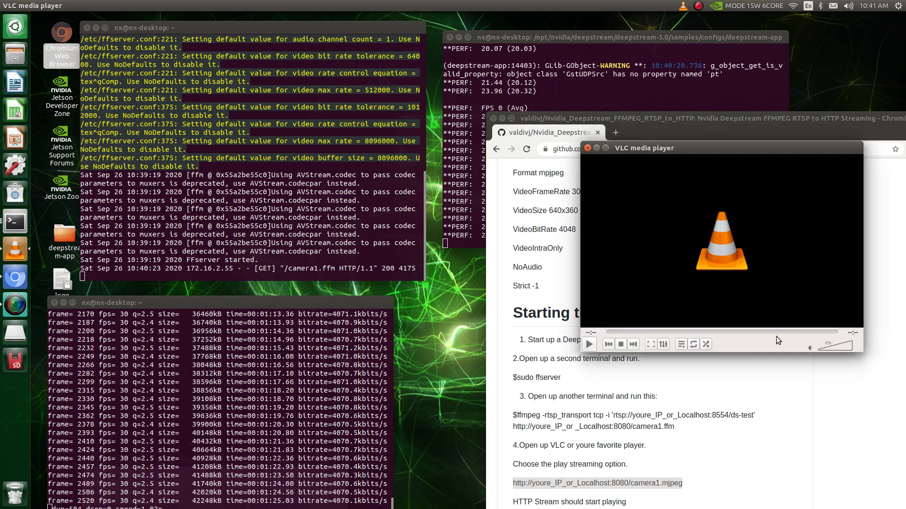
left_click(588, 345)
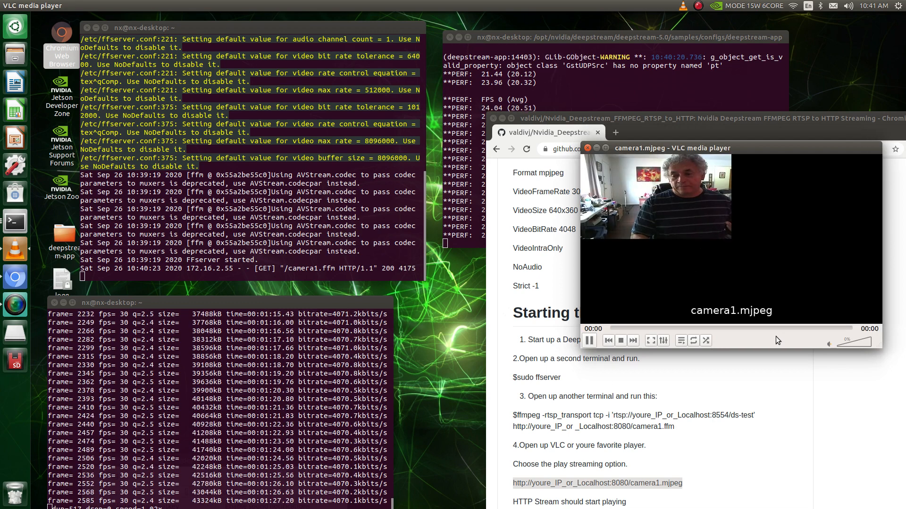